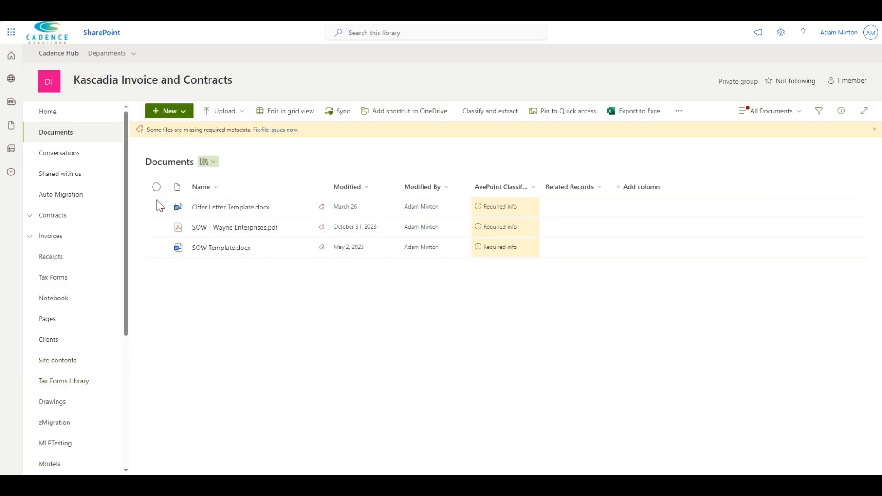
# Step: Select Offer Letter Template.docx in the Documents library
pyautogui.click(156, 207)
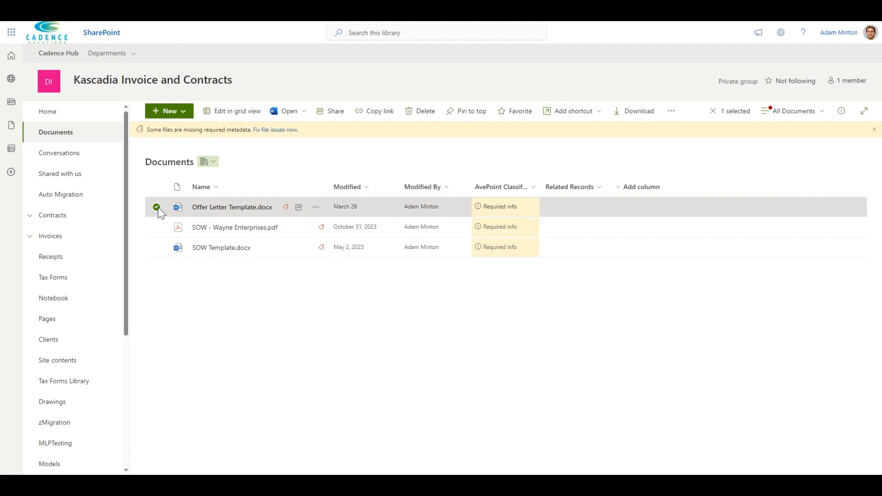
# Step: Create a modern template from the selected Offer Letter Template via the New menu
pyautogui.click(168, 111)
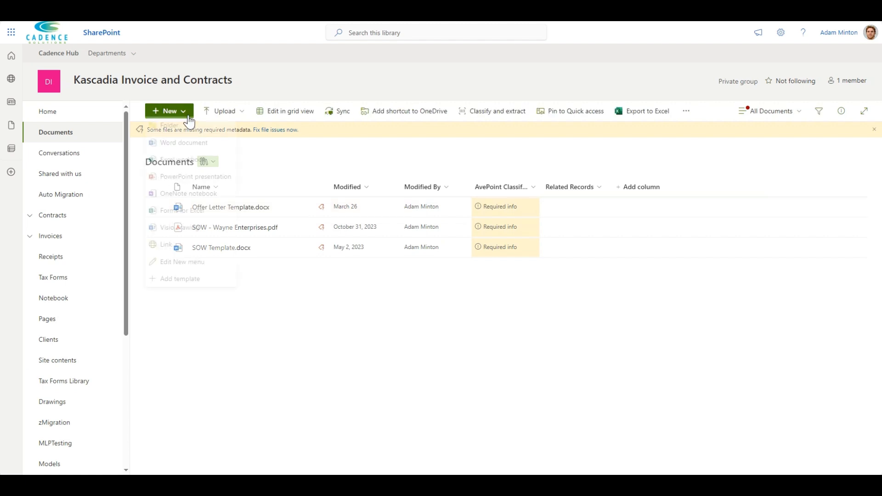
pyautogui.click(169, 111)
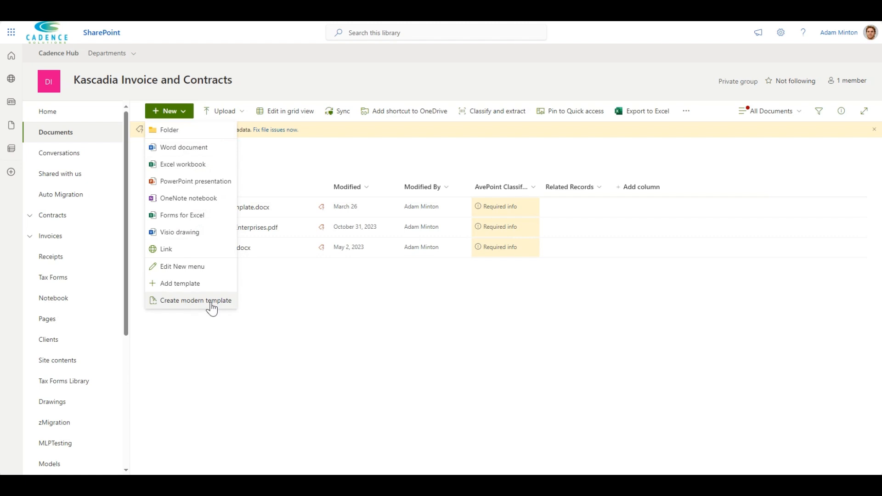
pyautogui.click(197, 299)
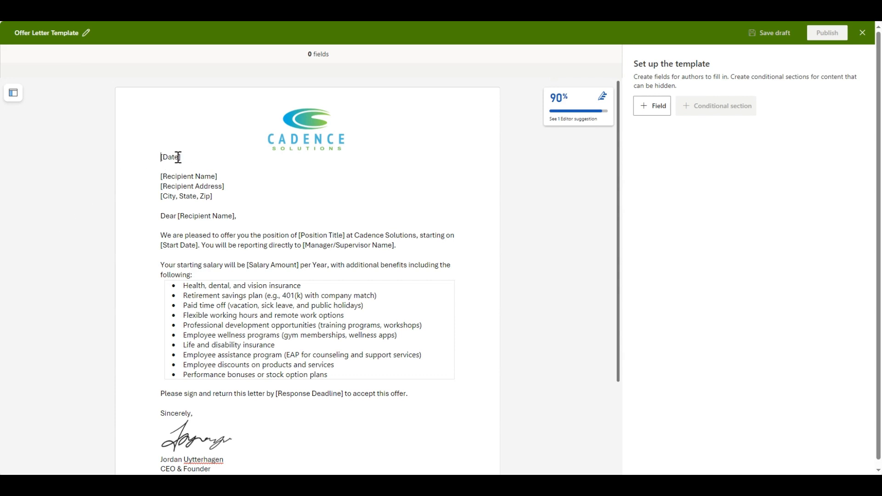
# Step: Replace the [Date] placeholder with a manual-input field named Date of type Date and time
pyautogui.click(651, 106)
pyautogui.write('D')
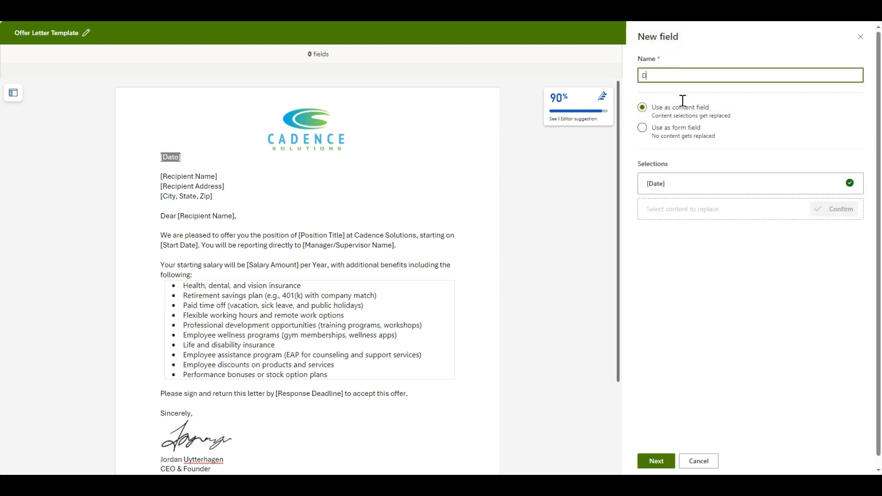
pyautogui.click(655, 460)
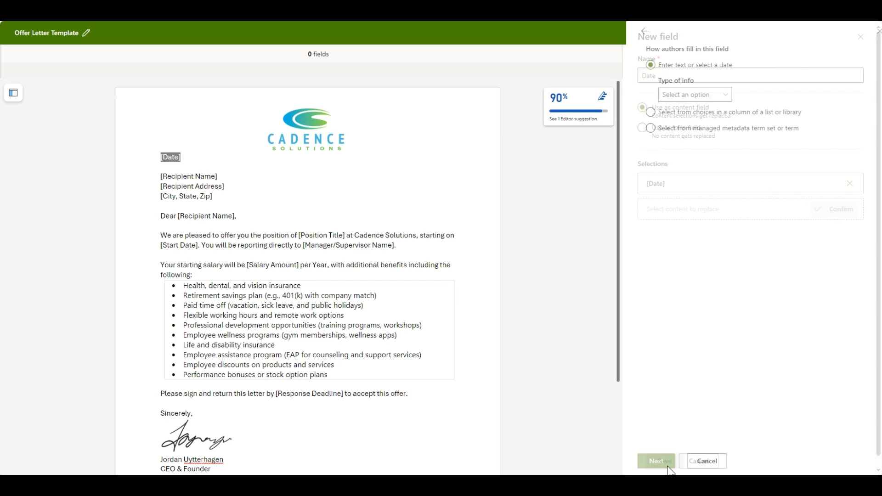
pyautogui.click(655, 460)
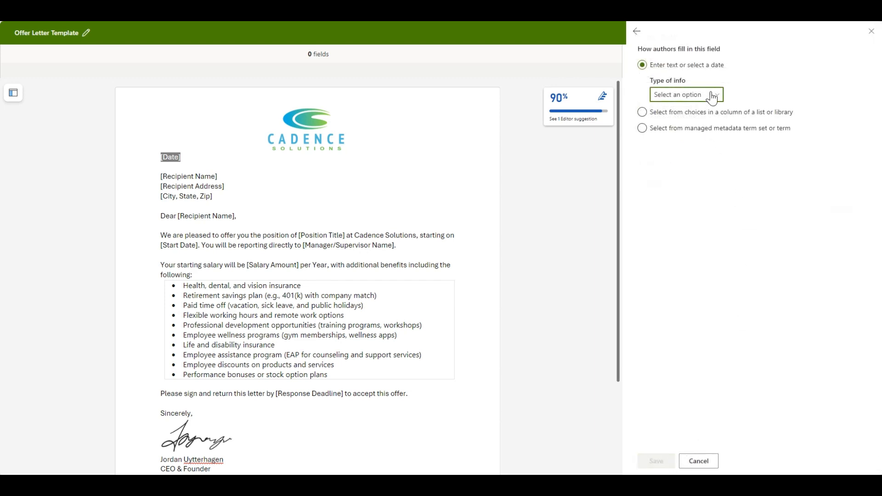
pyautogui.click(685, 94)
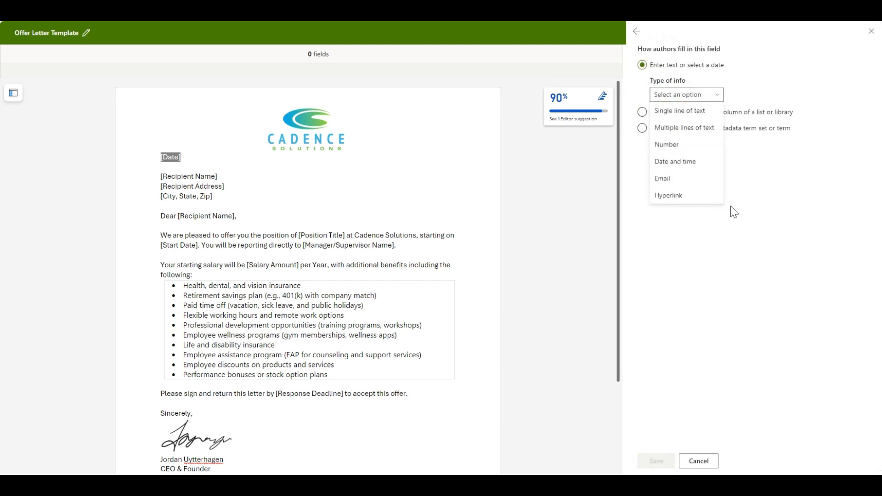
pyautogui.click(642, 130)
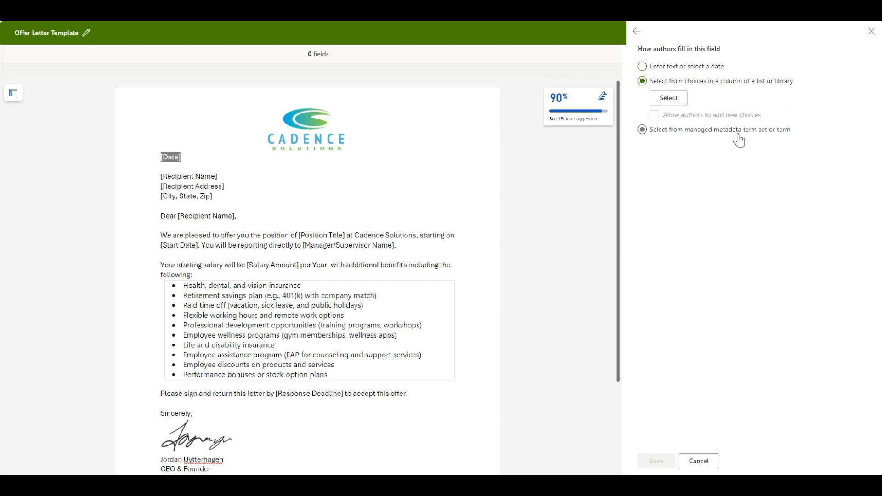
pyautogui.click(642, 66)
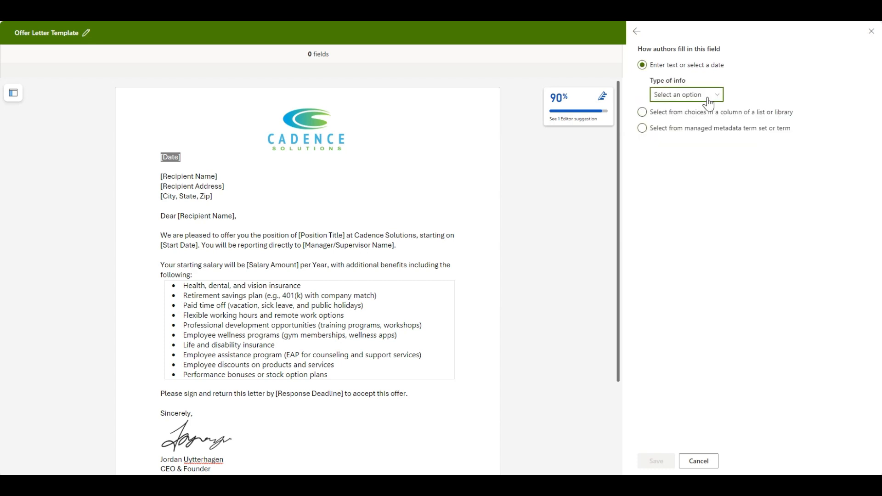
pyautogui.click(685, 94)
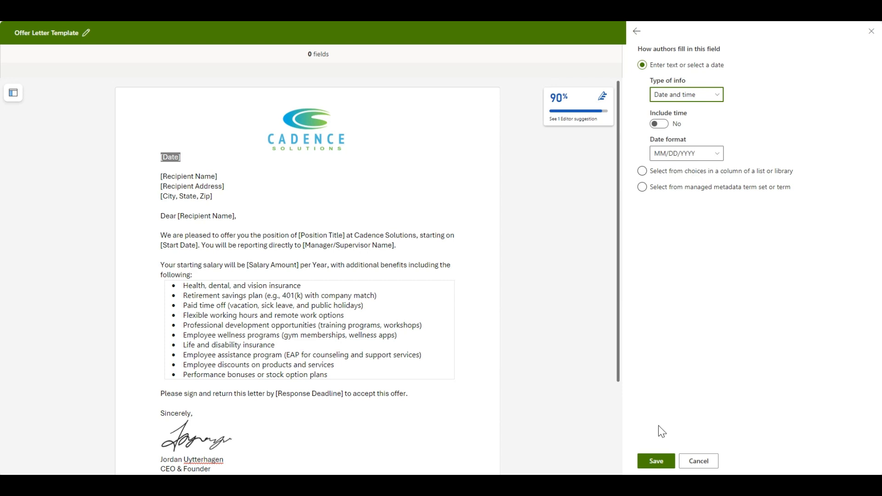
pyautogui.click(655, 460)
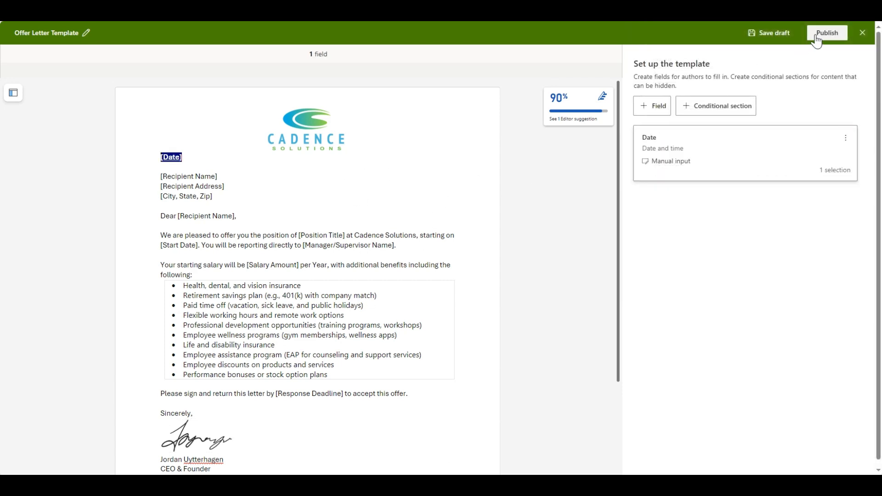
# Step: Publish the Offer Letter Template and confirm it appears in the library's New menu
pyautogui.click(826, 32)
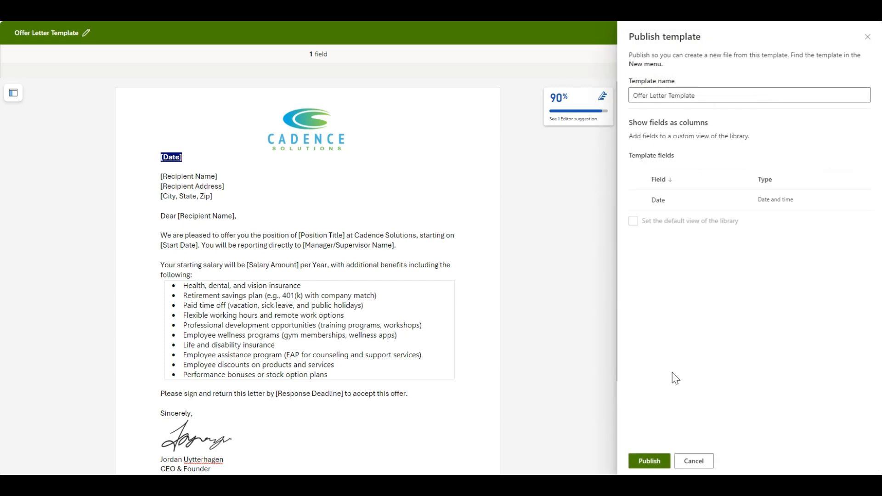
pyautogui.click(648, 460)
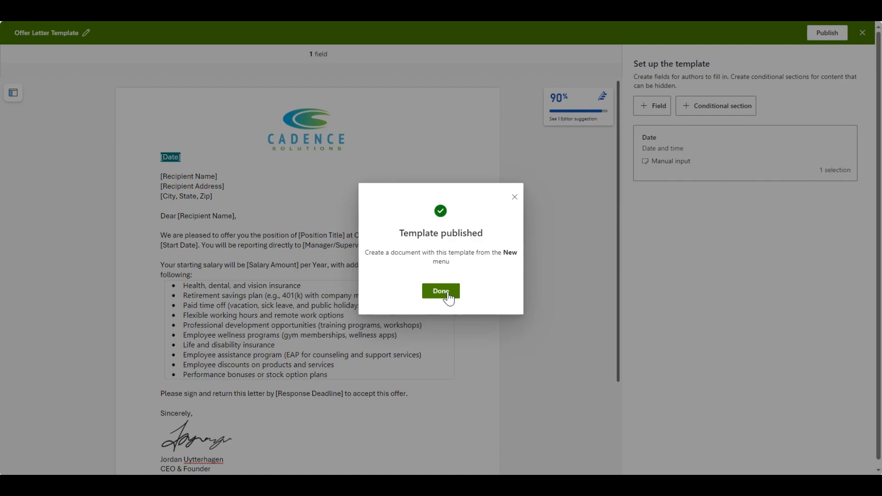
pyautogui.click(440, 291)
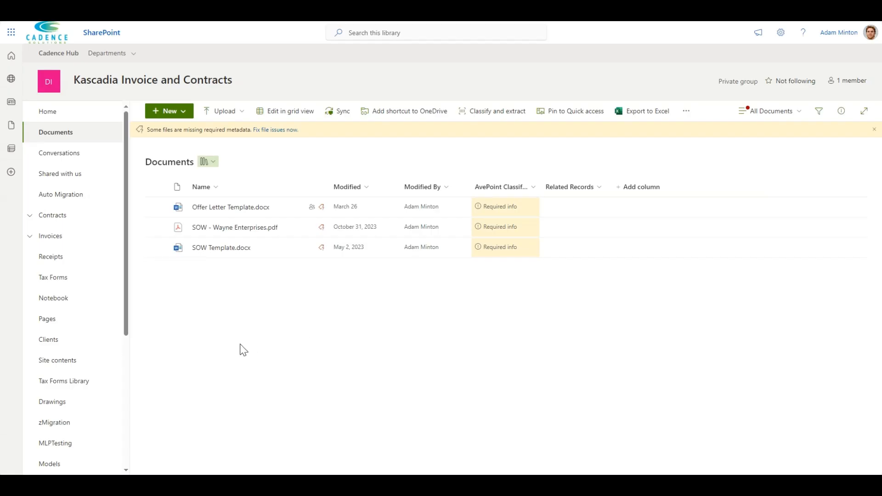
pyautogui.click(168, 111)
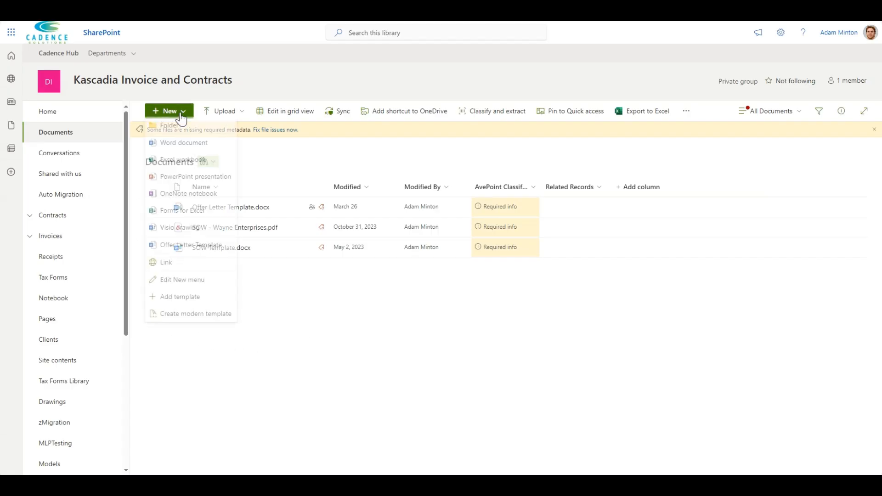